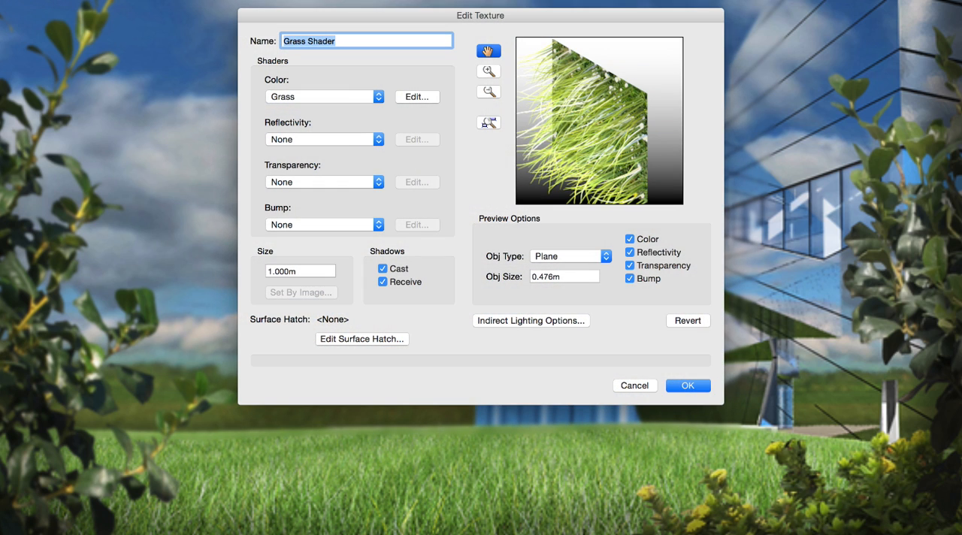
Step: Show the Grass Shader's detailed colour, blade length, density and bend settings via Edit..
click(417, 96)
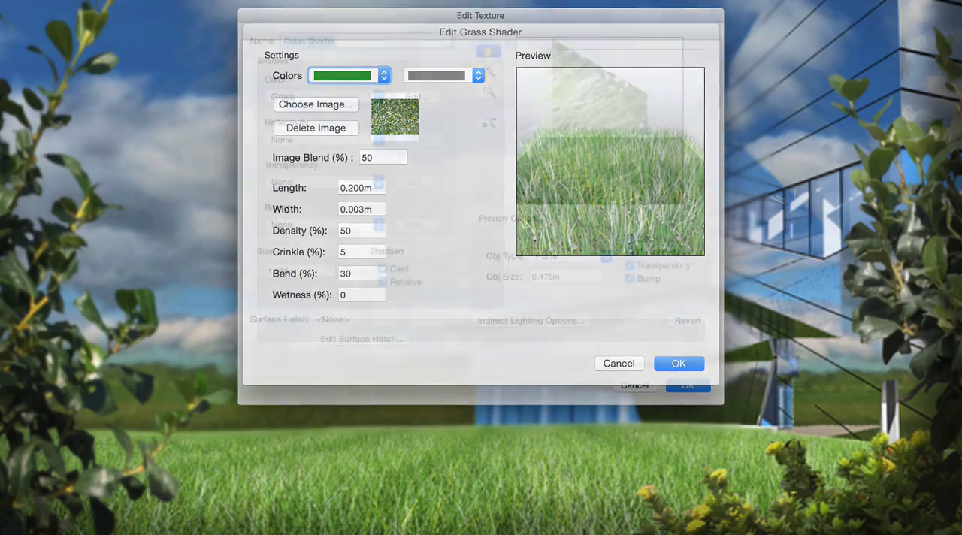
click(676, 364)
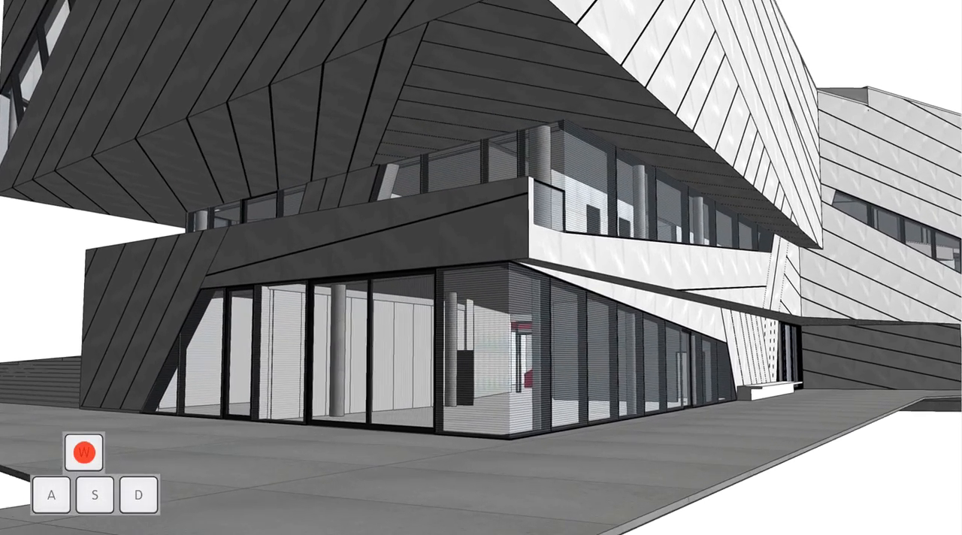
Step: Walk in gamer mode with the D key toward the building's glass entrance
key(d)
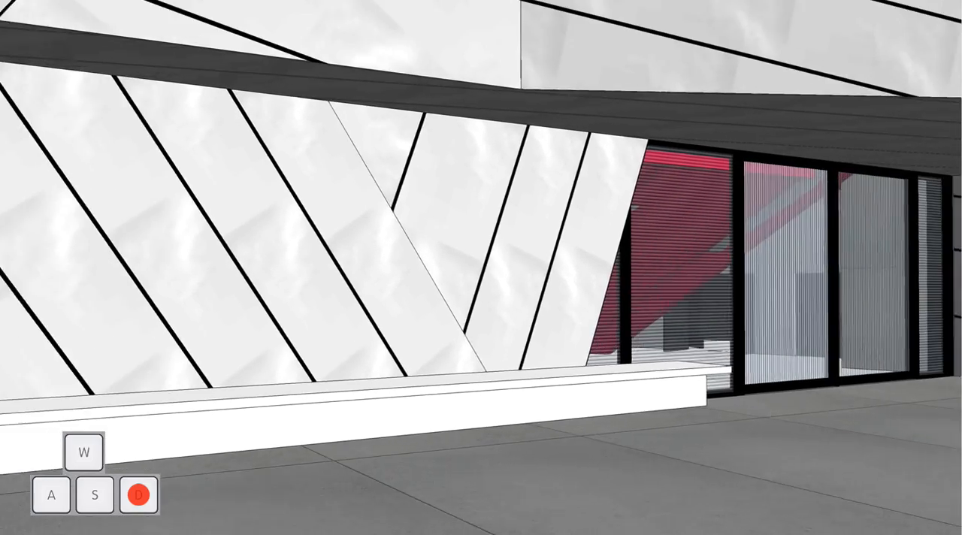
key(D)
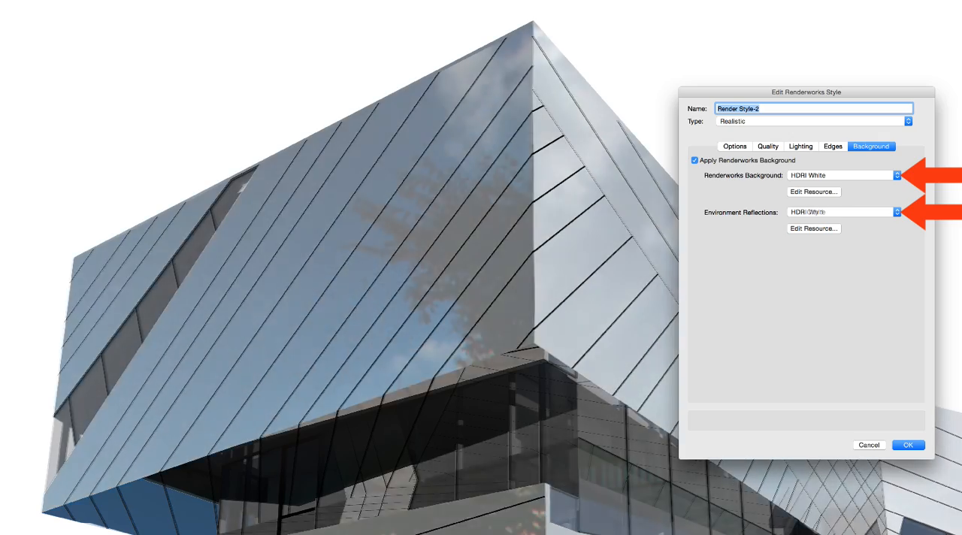
Step: Use HDRI City 1 for both Renderworks Background and Environment Reflections
click(895, 210)
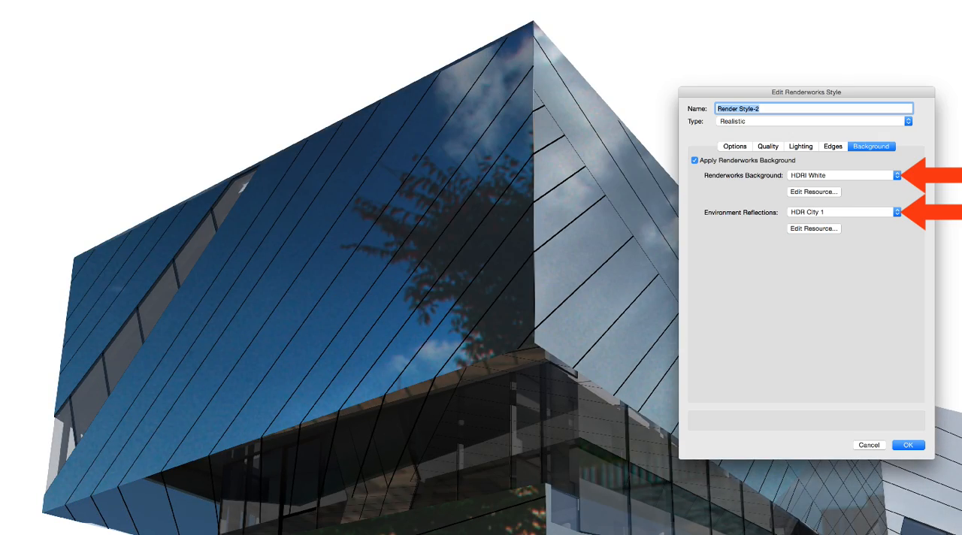
click(896, 174)
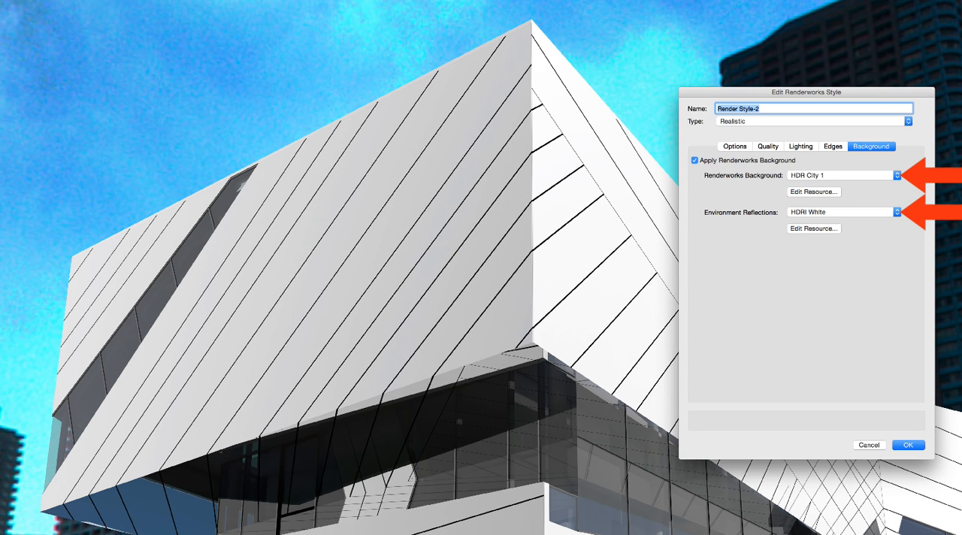
click(895, 212)
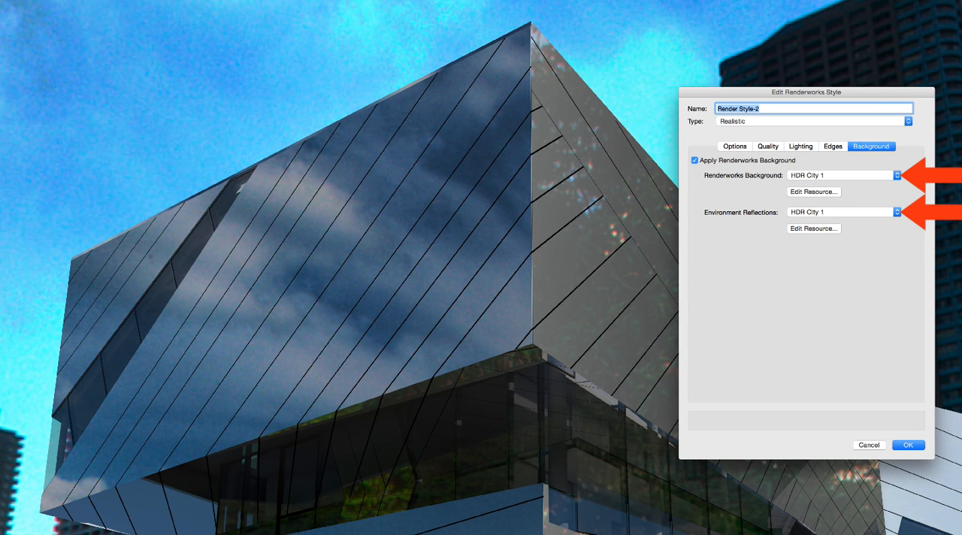